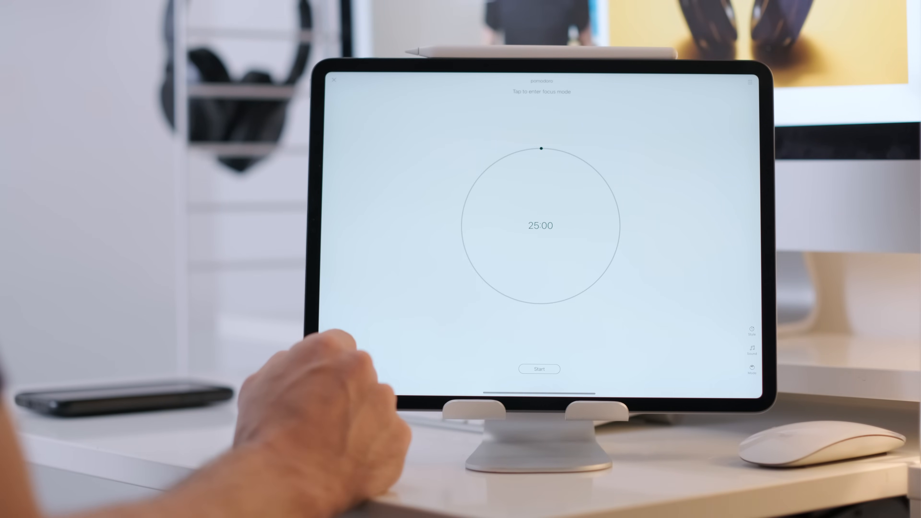
Start the 25:00 countdown, briefly enter full-screen focus view, then leave it.
click(540, 369)
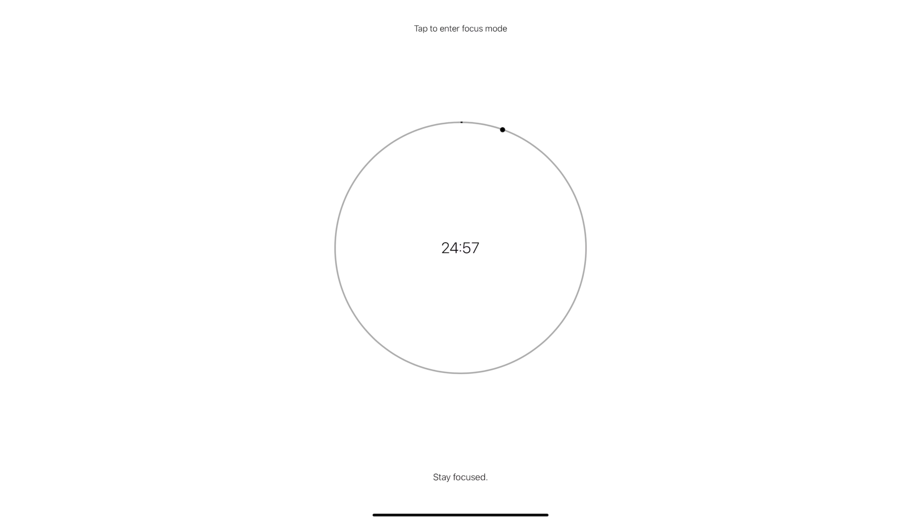
click(460, 248)
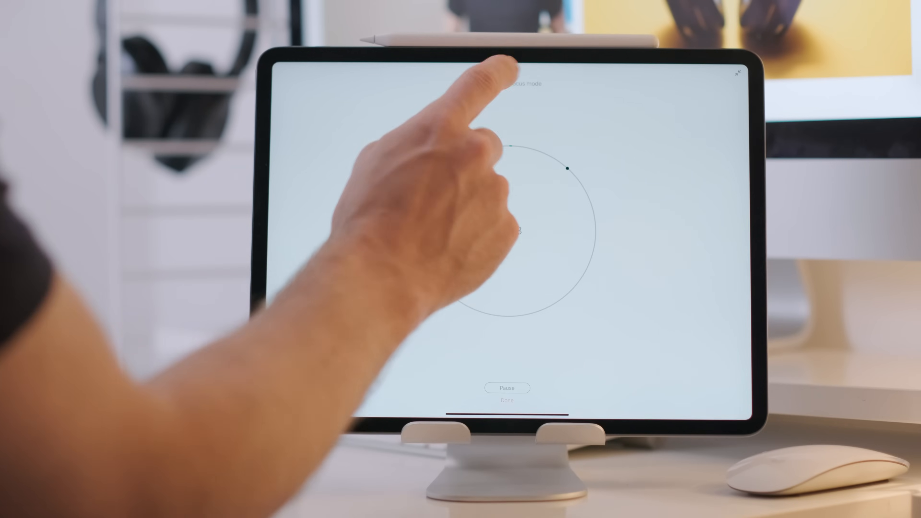
click(507, 404)
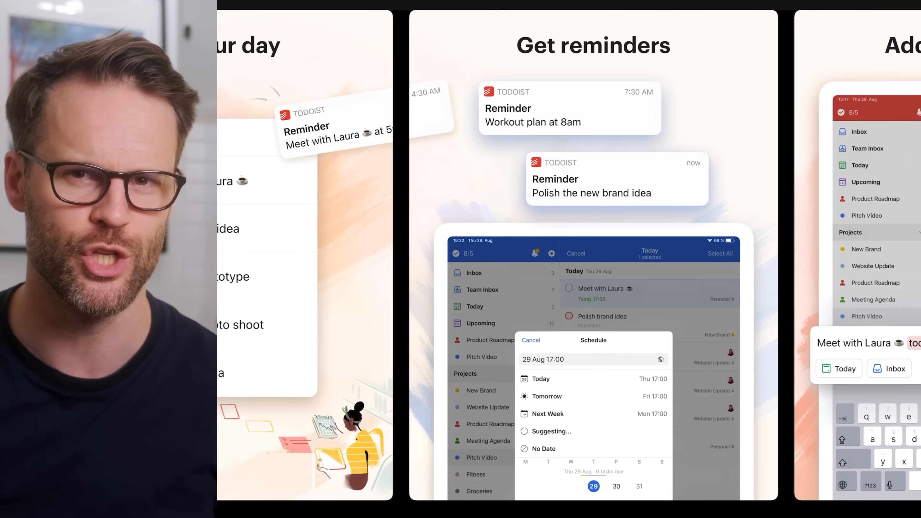
scroll(left, 3)
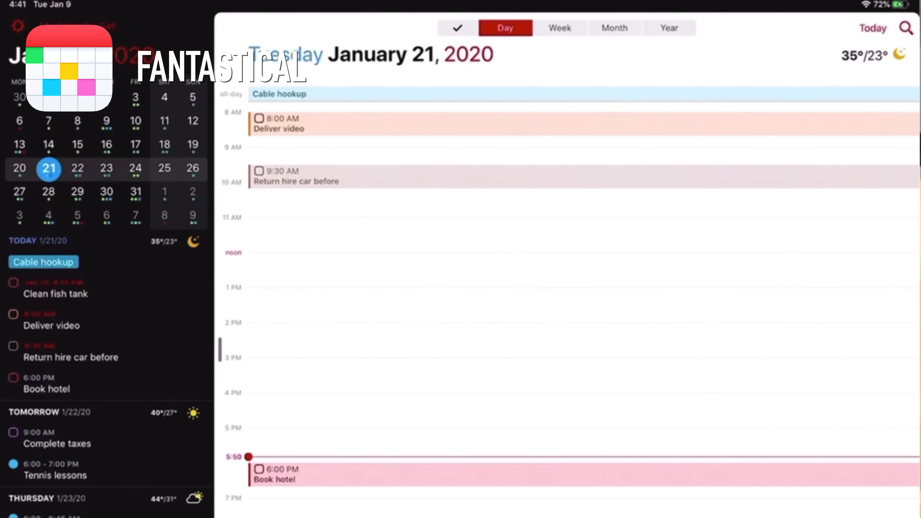
Switch Fantastical from Day view to the Month view of January 2020.
click(612, 28)
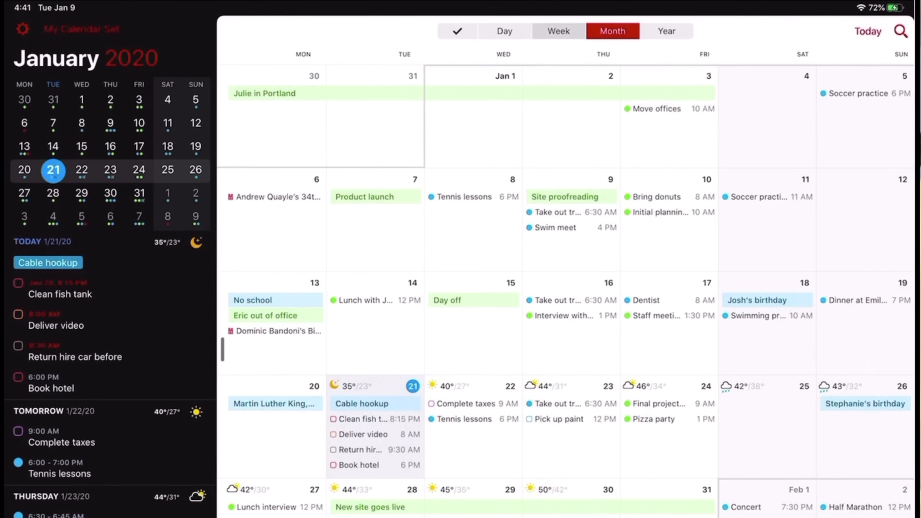
click(504, 31)
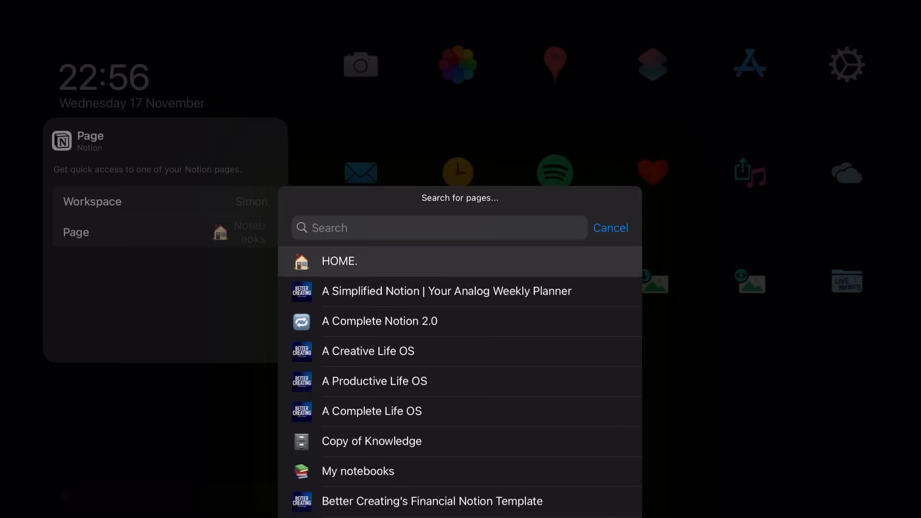
Choose the HOME page for the Notion widget and browse its dashboard.
click(610, 228)
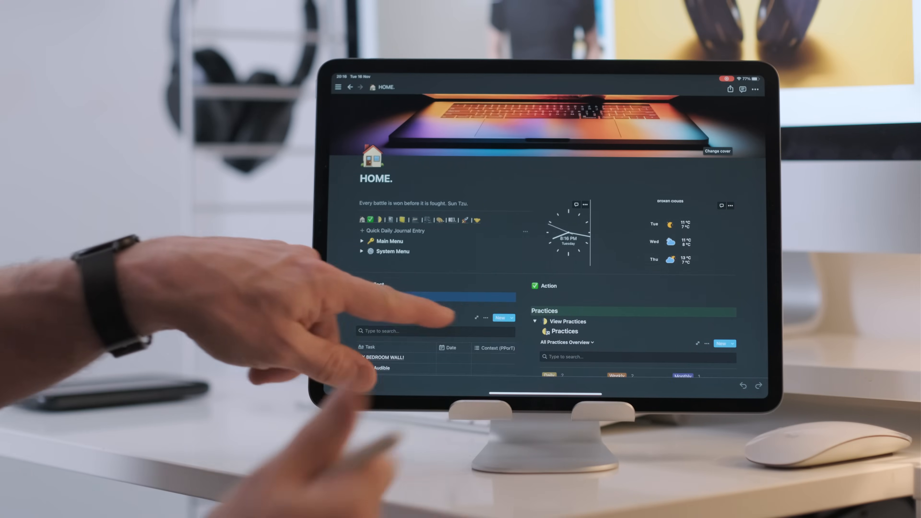
scroll(down, 3)
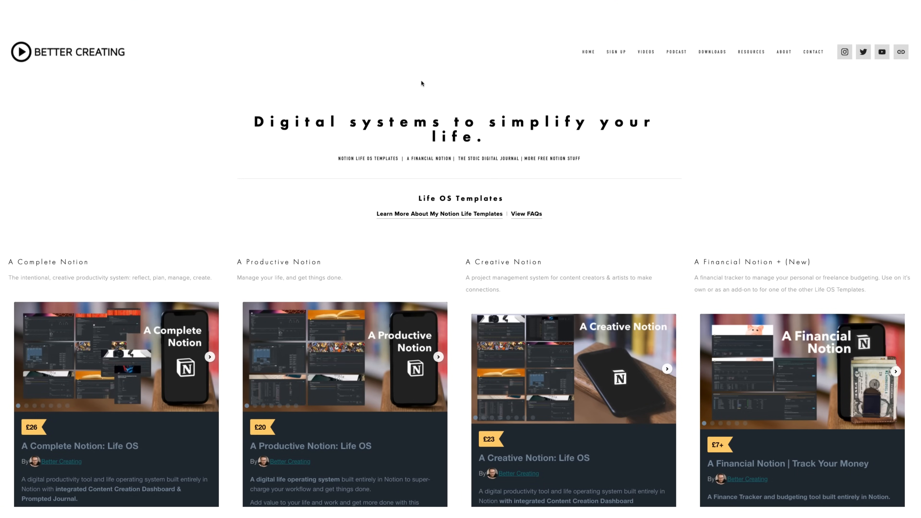
scroll(down, 3)
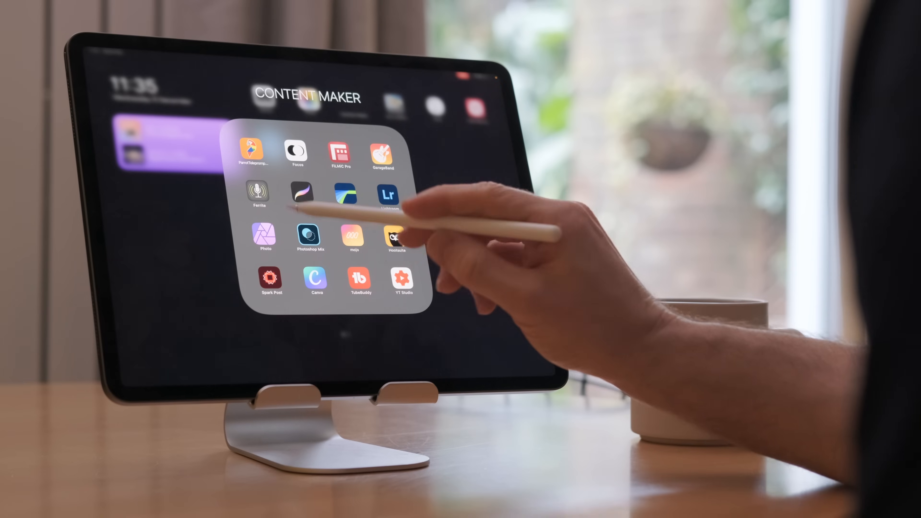
Launch a creative app from the Content Maker folder.
click(259, 194)
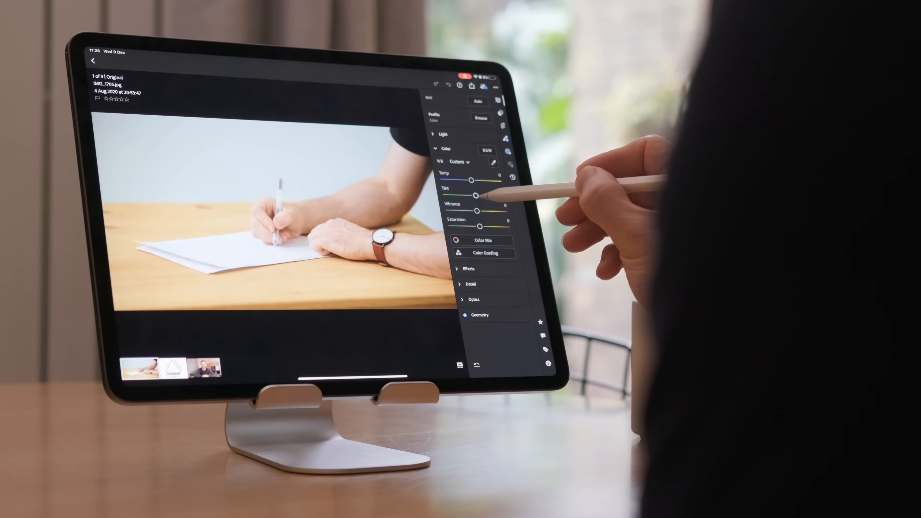
Switch from Lightroom's colour editing to Affinity Photo's document gallery.
click(94, 61)
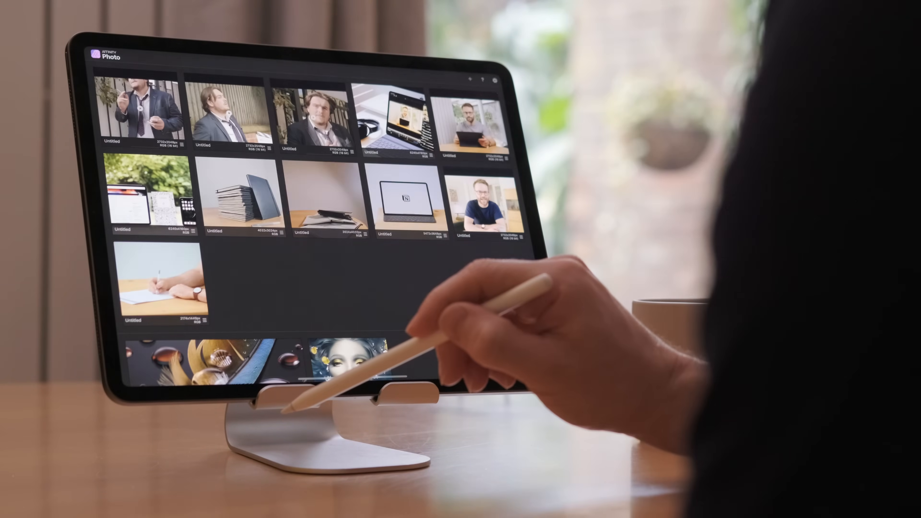